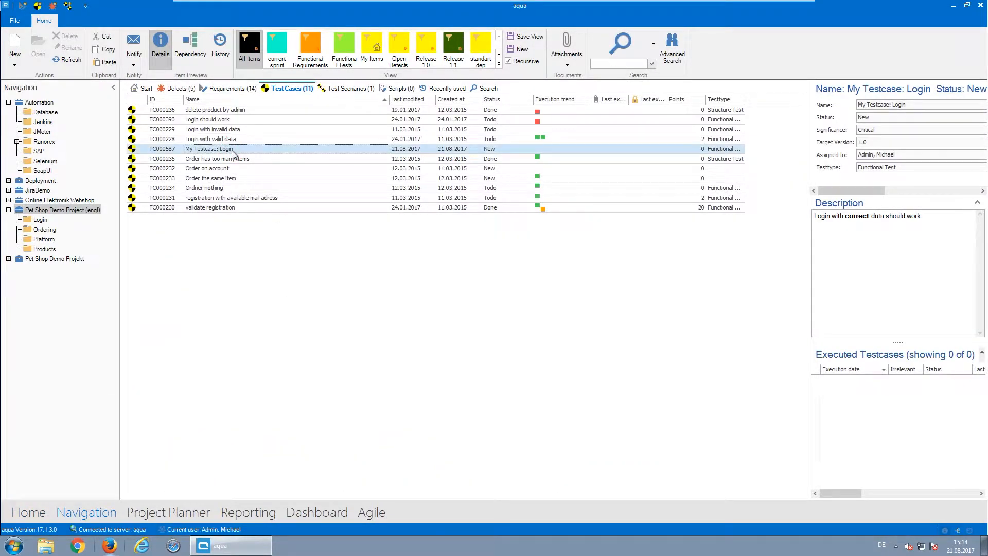
Open 'My Testcase: Login' in the Step Designer, checking Detailed entry before settling on Quick entry.
double_click(211, 148)
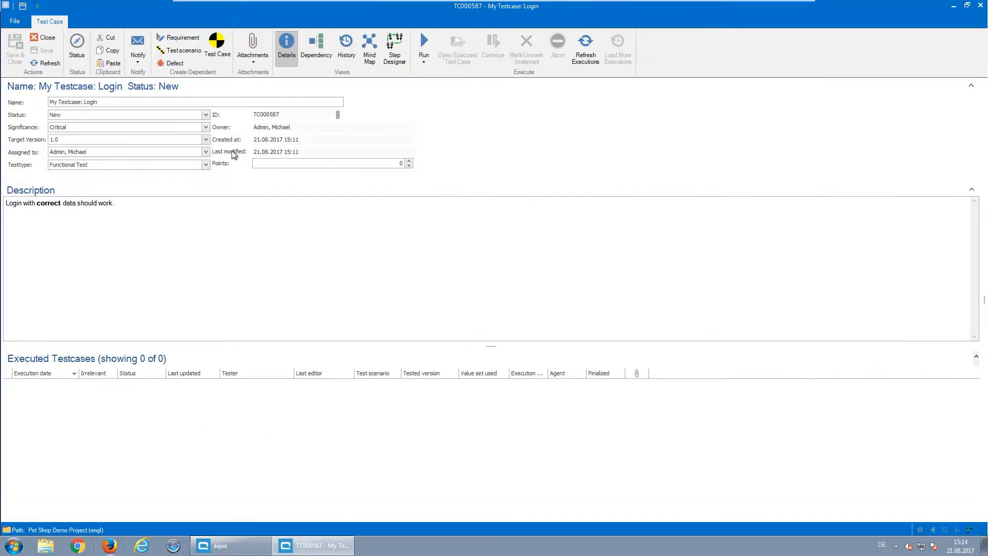
triple_click(193, 102)
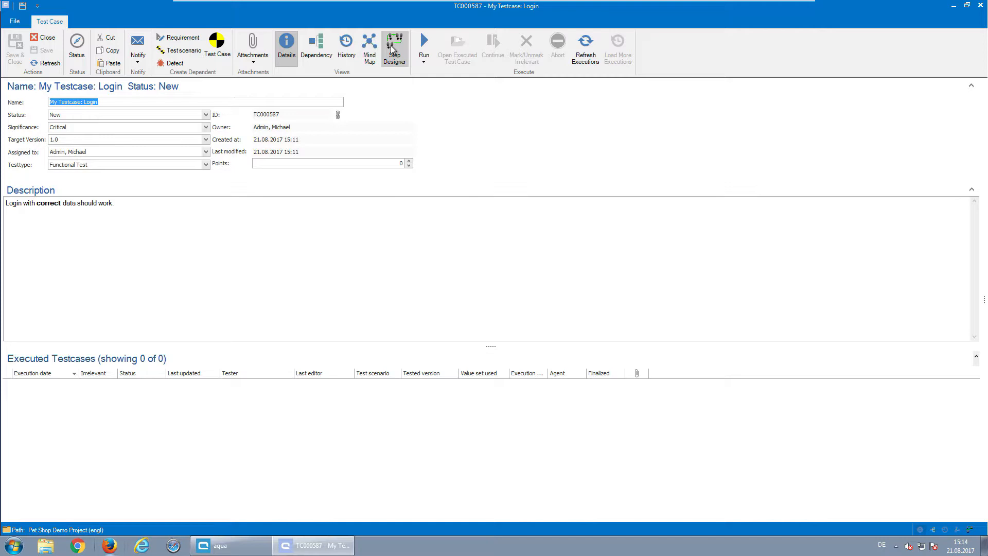
click(394, 48)
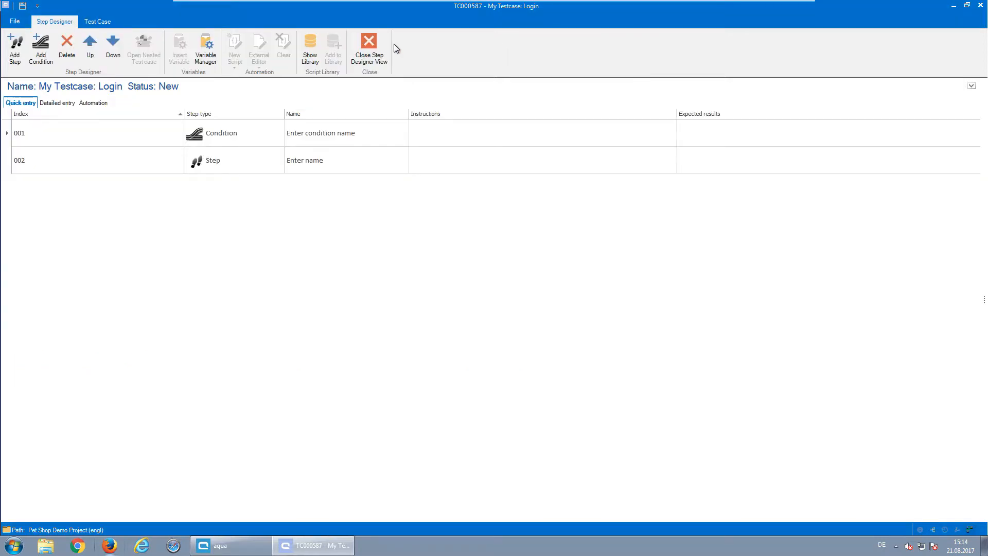
click(57, 102)
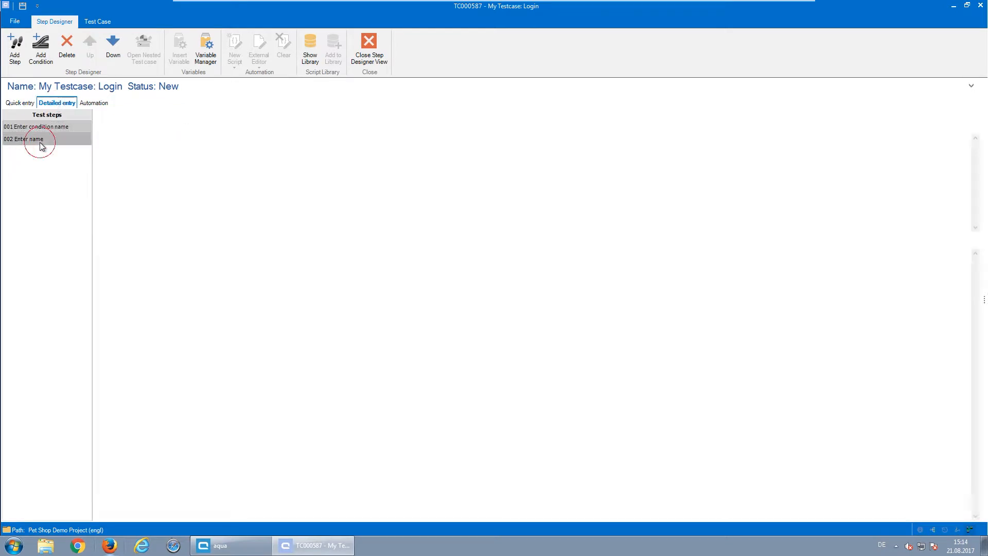
click(21, 103)
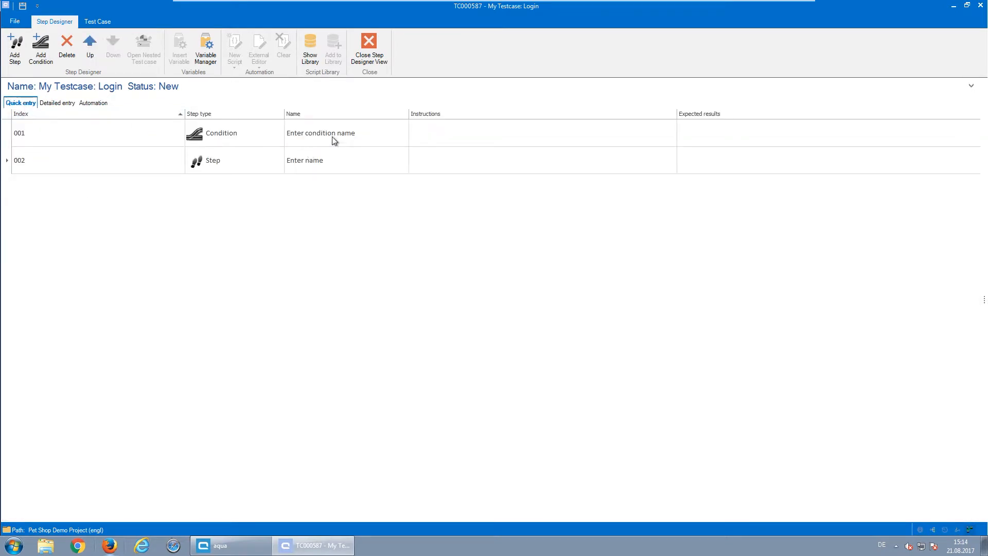
Name the condition 'Login data exists' and write its instruction.
double_click(320, 133)
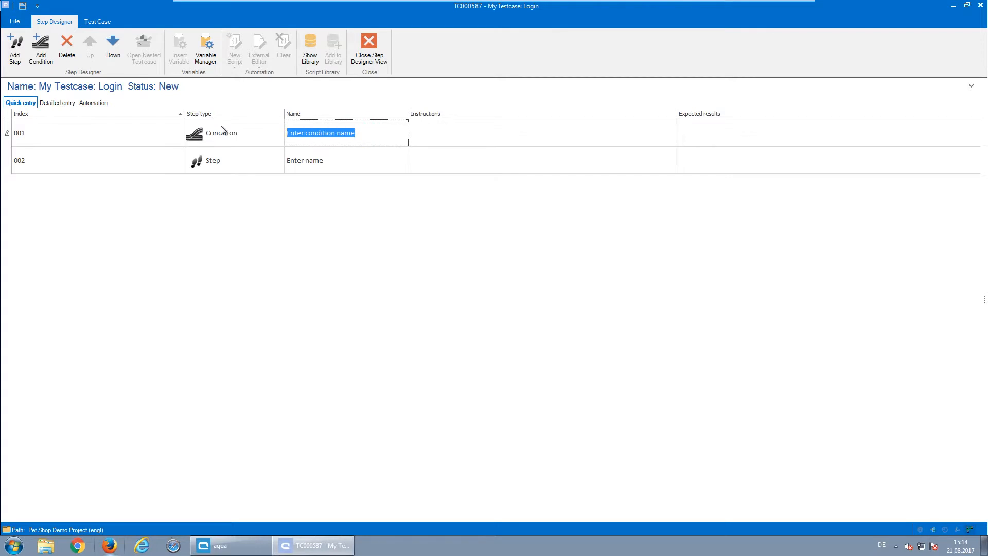
text(Login data exi)
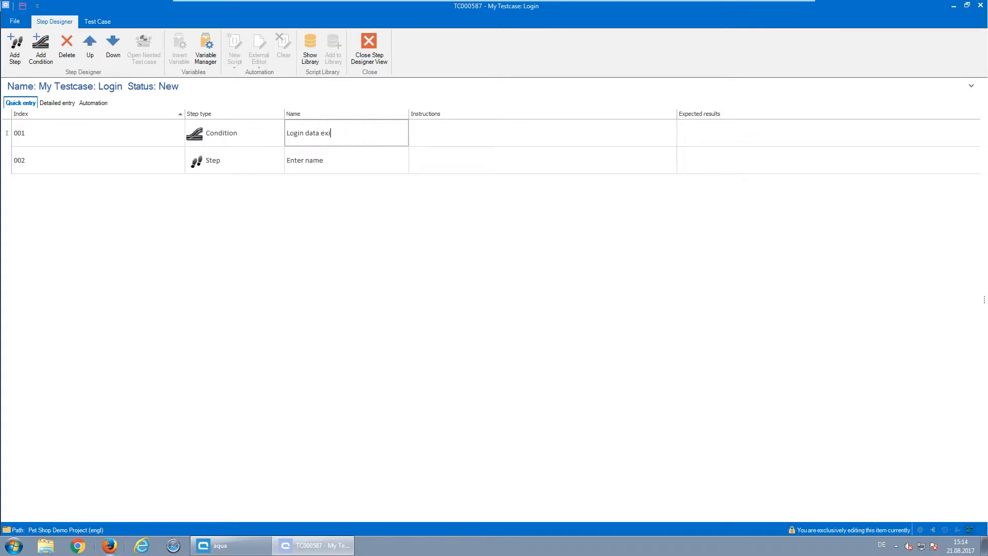
click(543, 132)
text(Login data has to exist)
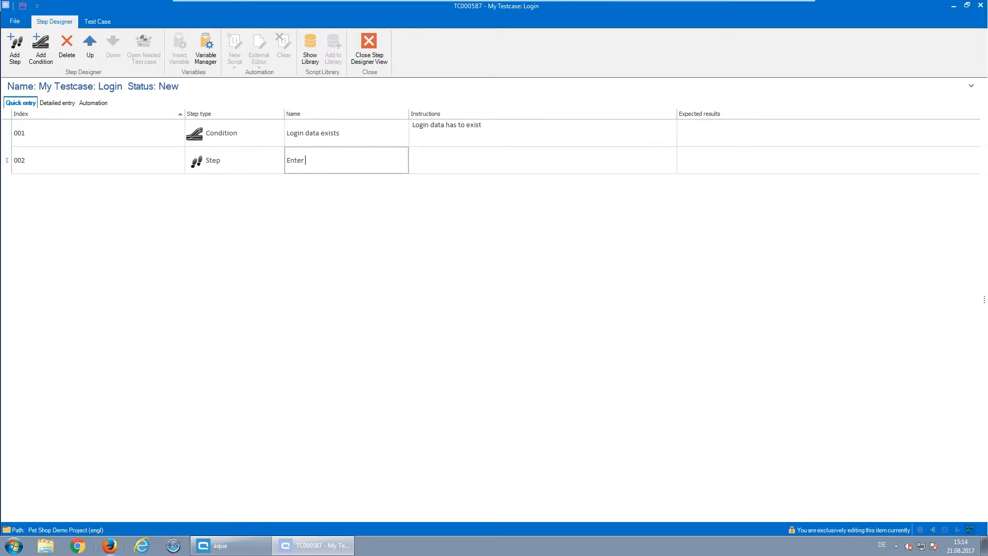
Give the Enter login data step its instructions and the expected result 'Entered data is shown'.
click(543, 160)
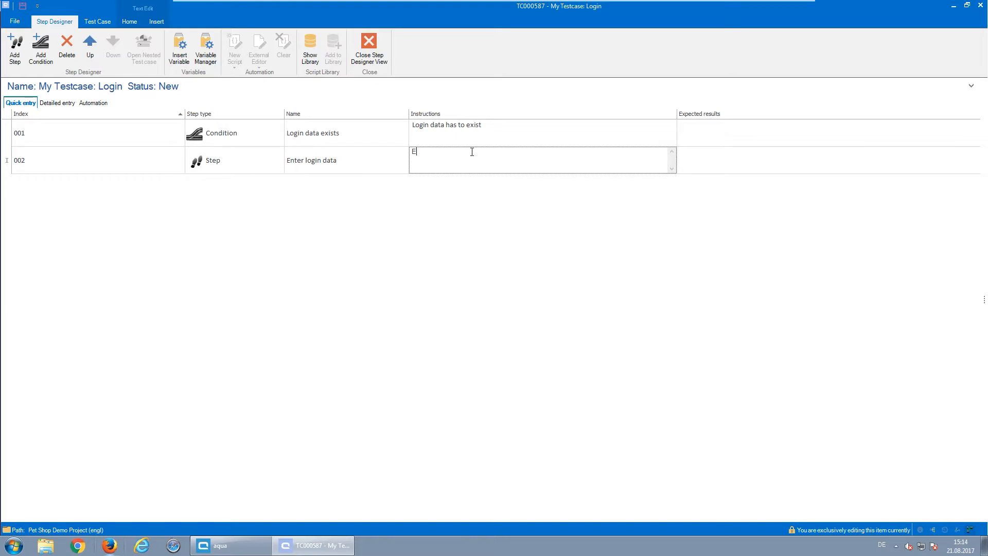
text(nter the data in the input fields.)
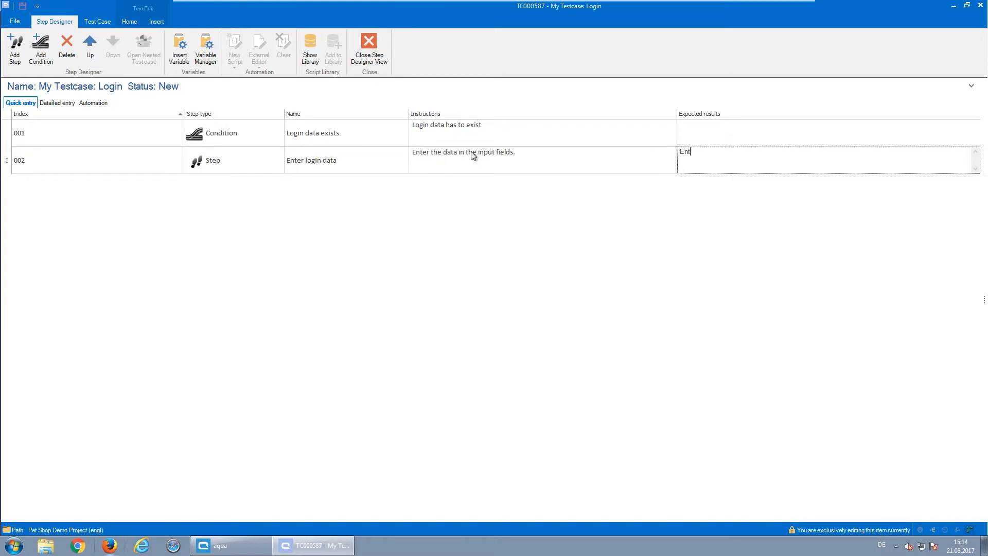
text(Entered data is shown. A green checkmark)
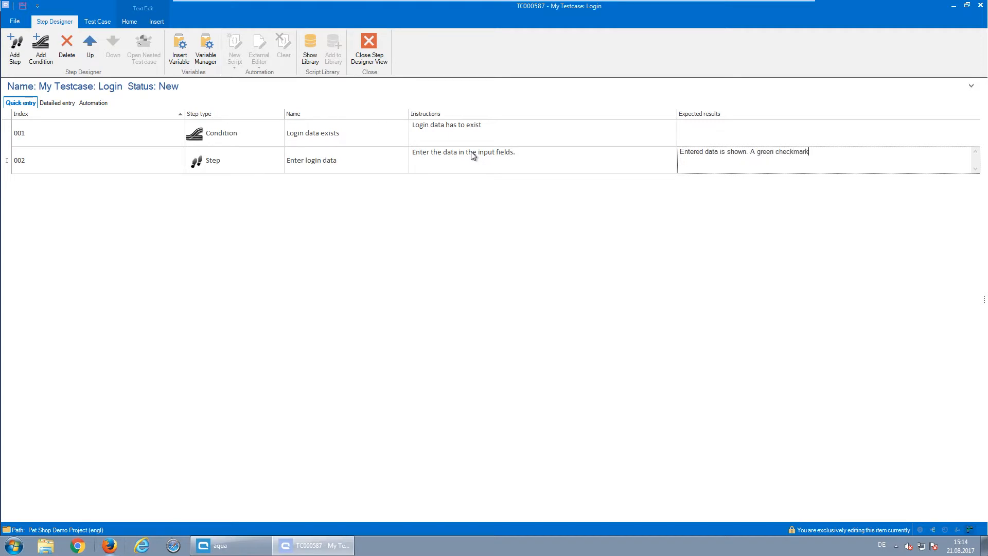
Add a Login step: press the "Login" button, expecting the login screen disappears and login is successful.
click(13, 49)
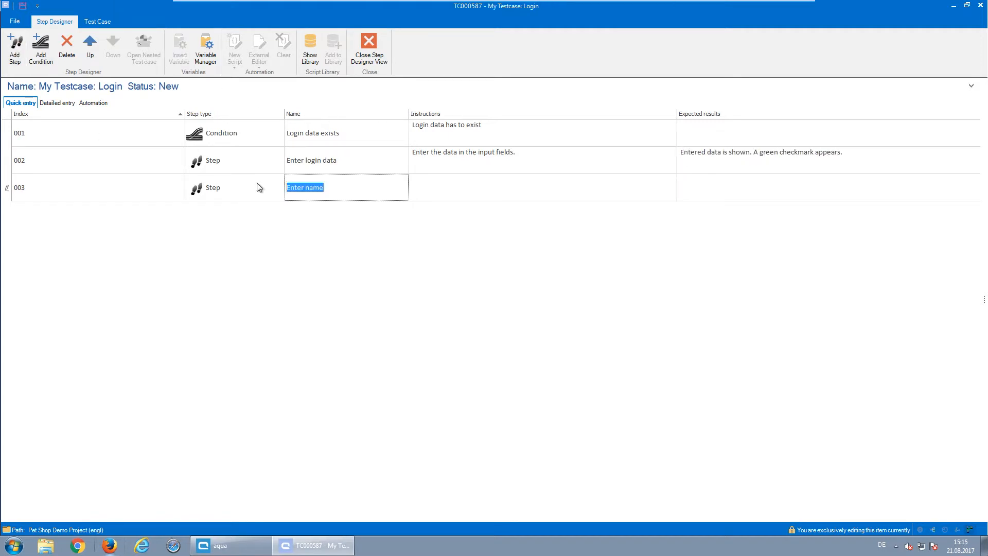
text(Login)
click(544, 188)
text(click)
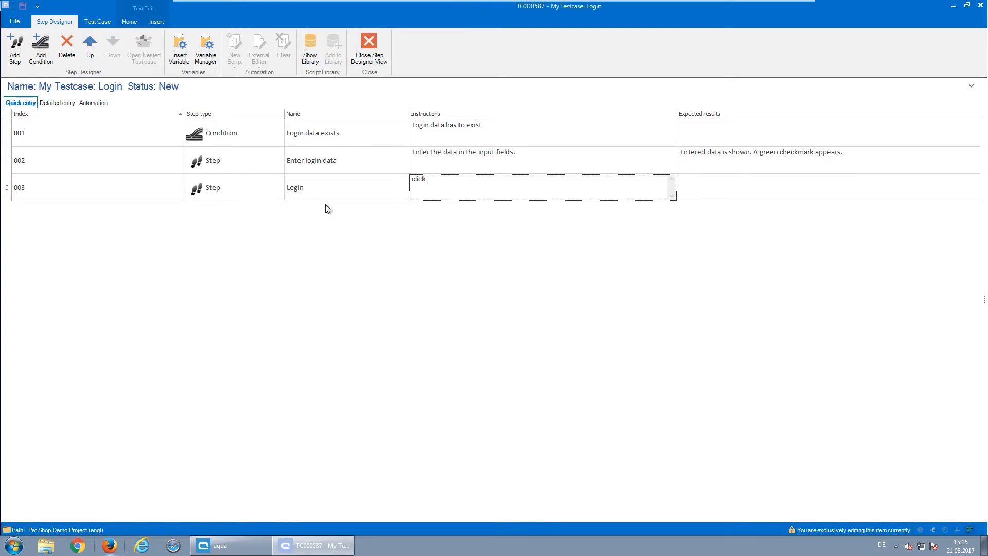
text(the button "Login")
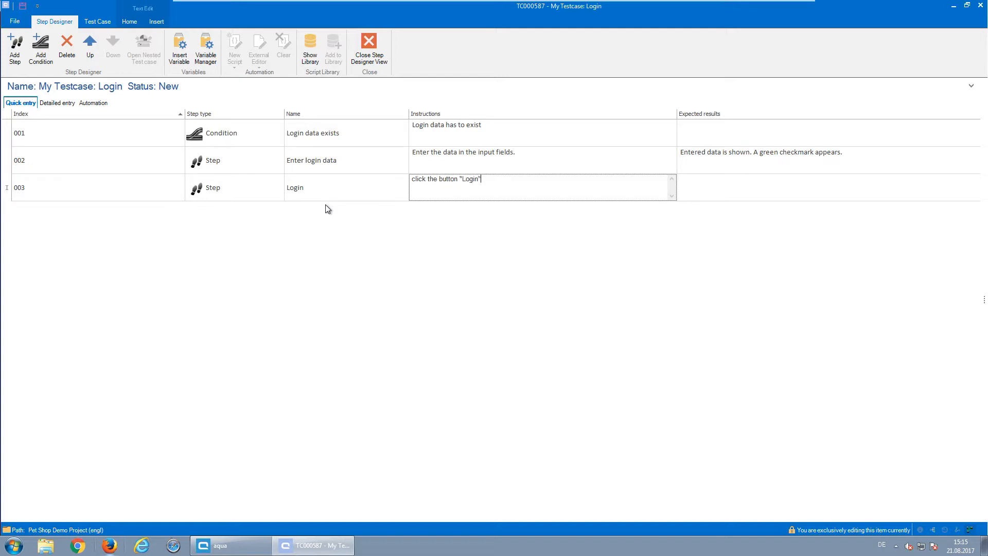
text(The logi)
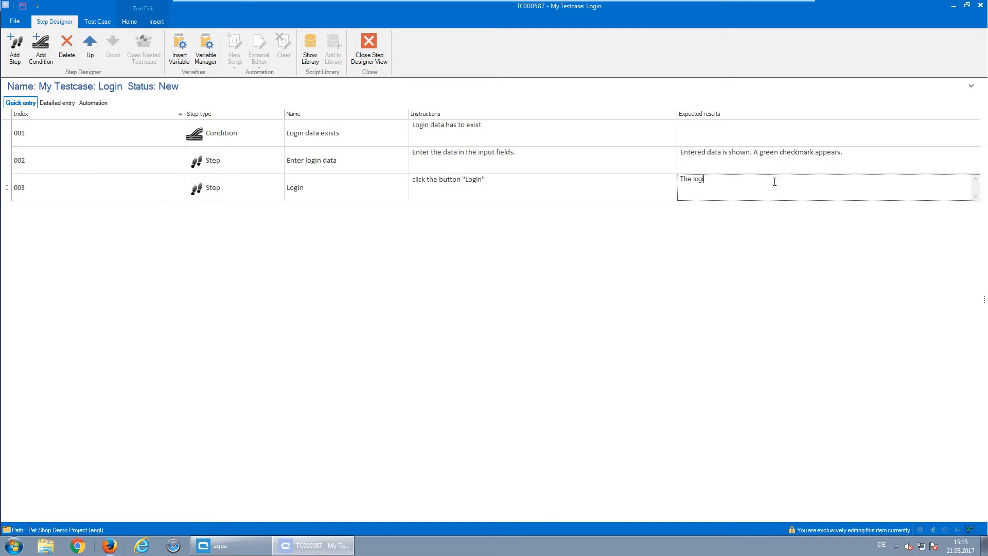
text(in screen disapp)
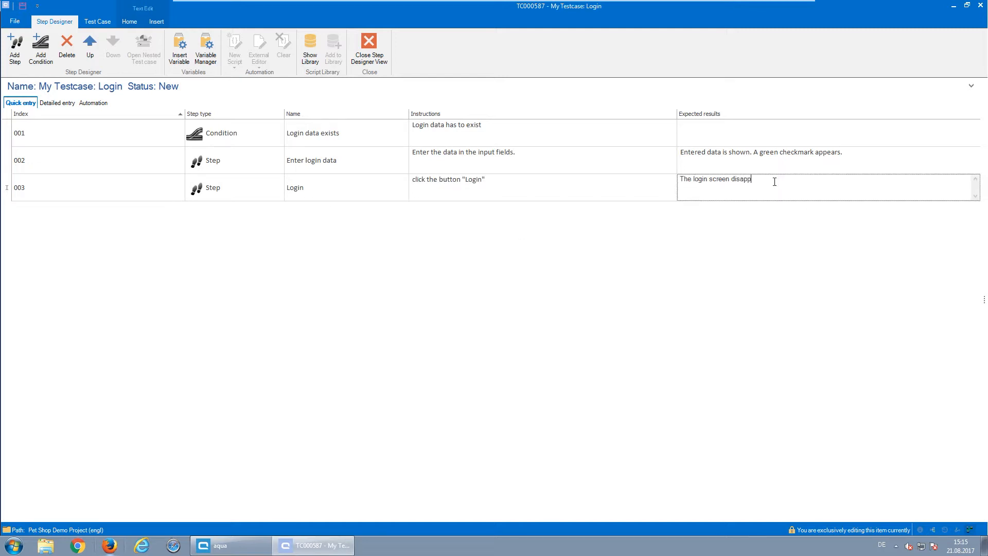
text(ears, login is)
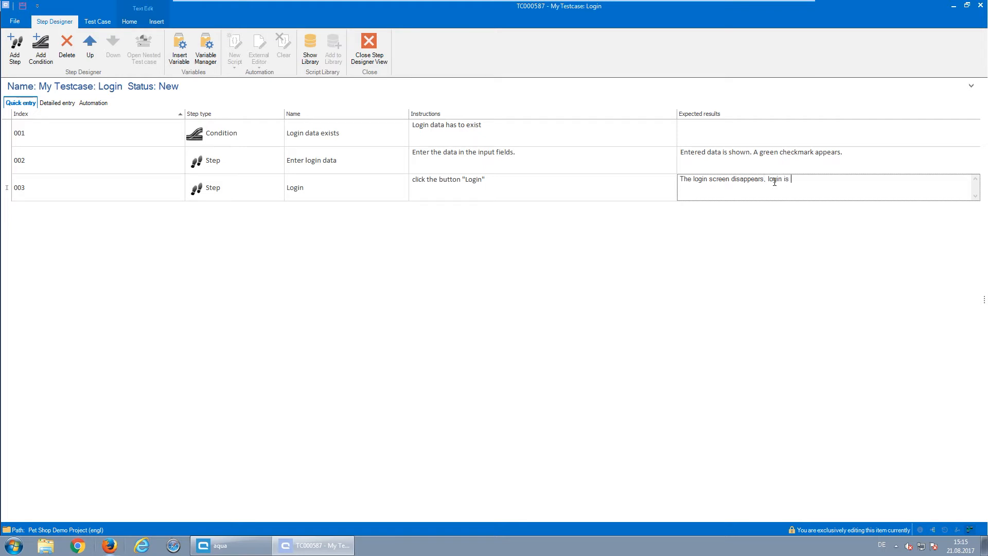
text(successful.)
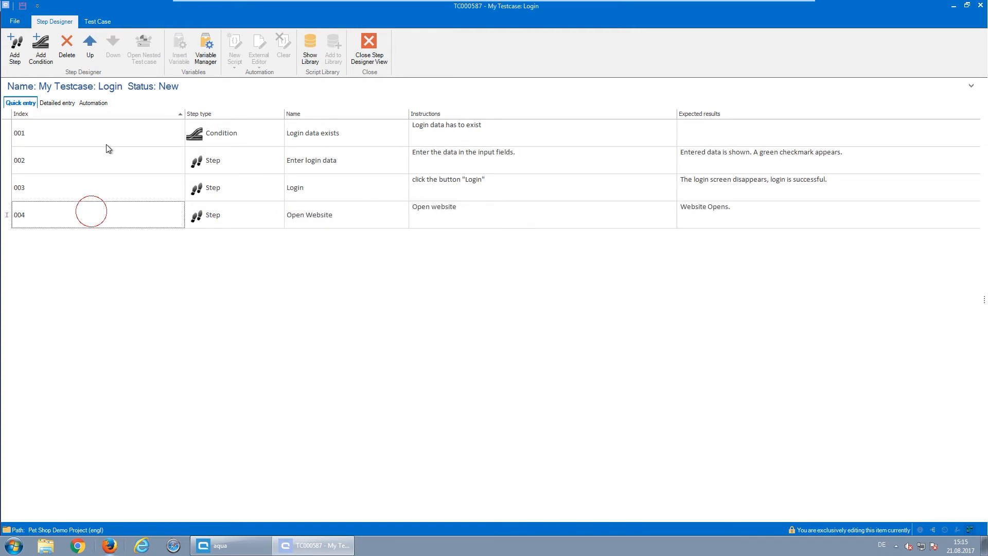
Reorder so the Open Website step sits directly after the condition.
click(89, 47)
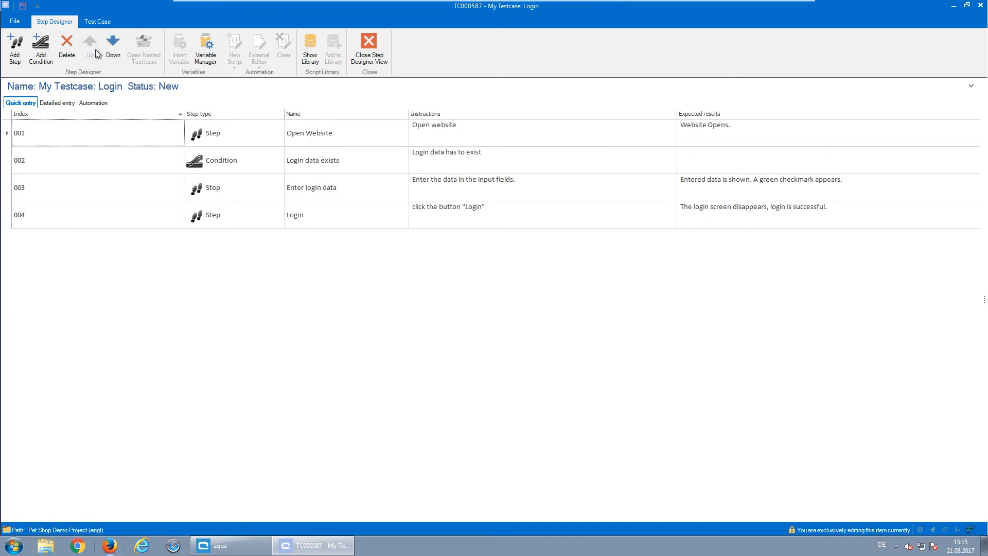
click(112, 49)
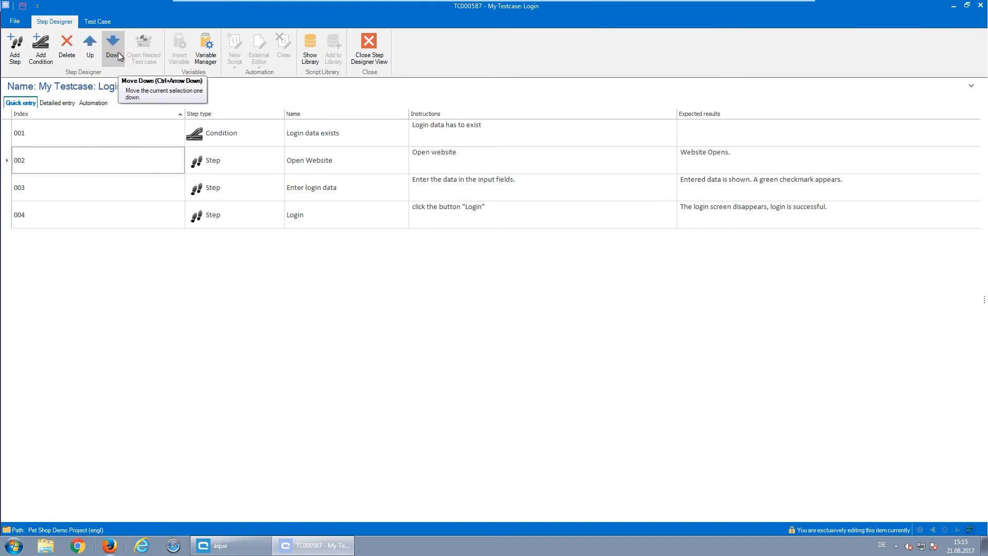